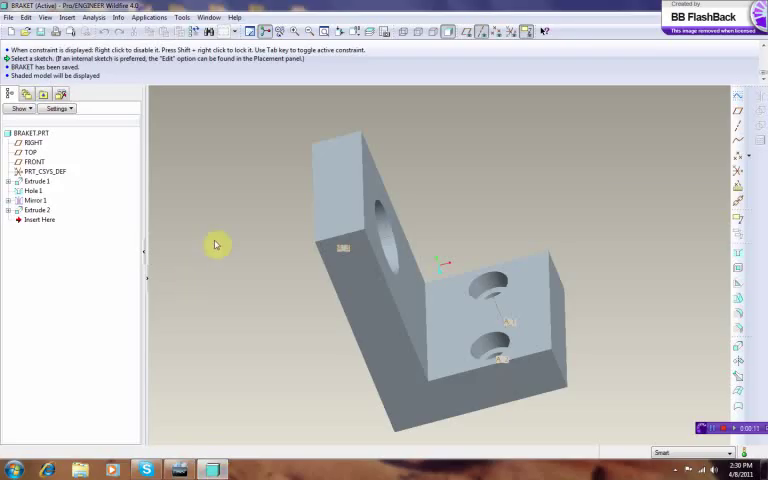
Orbit the L-bracket part to view another side before starting the new file
drag(216, 244, 444, 204)
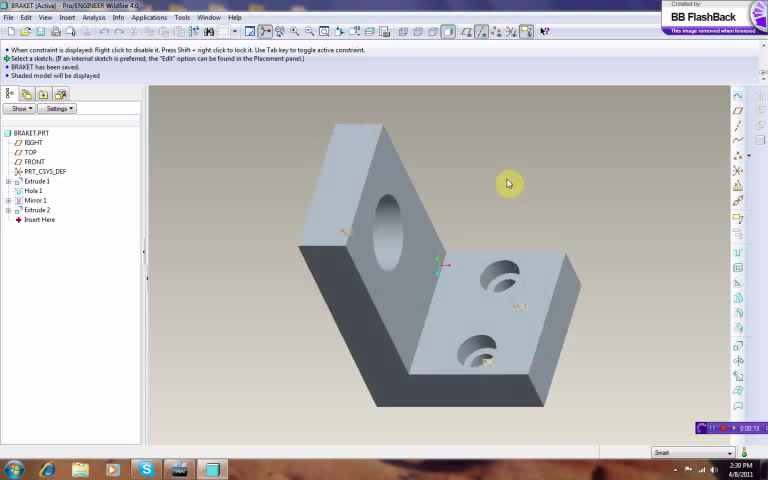
mouse_move(518, 184)
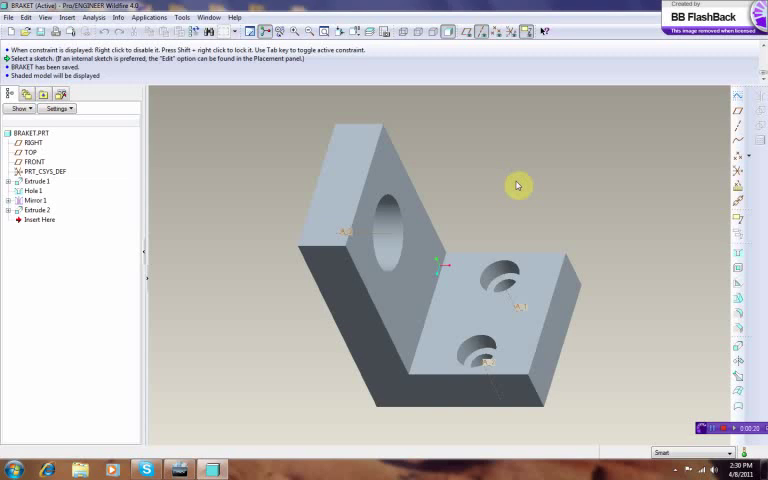
mouse_move(456, 182)
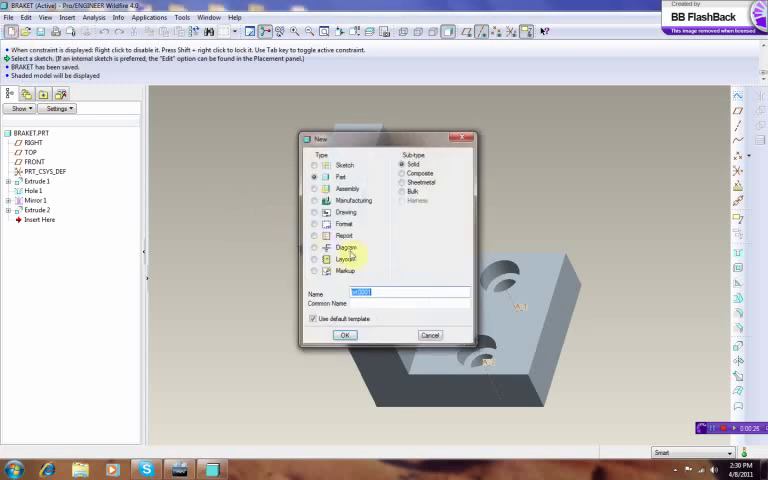
Create a new drawing named 'bracket' using an empty sheet with a standard format file
click(328, 212)
text(l_)
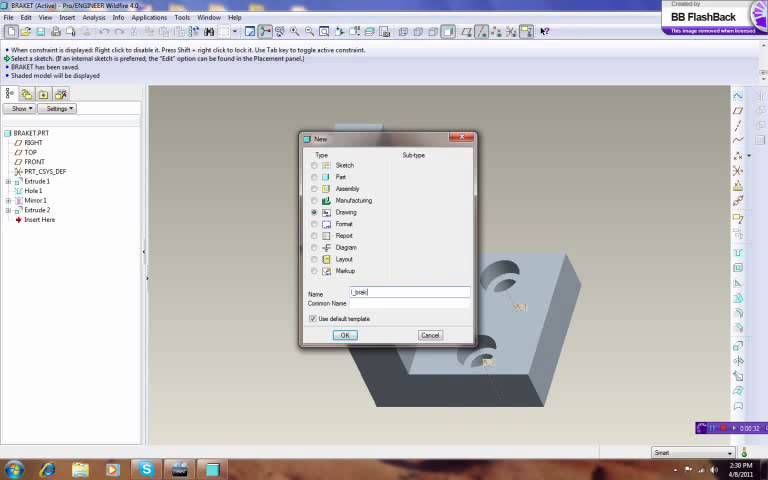
text(bra)
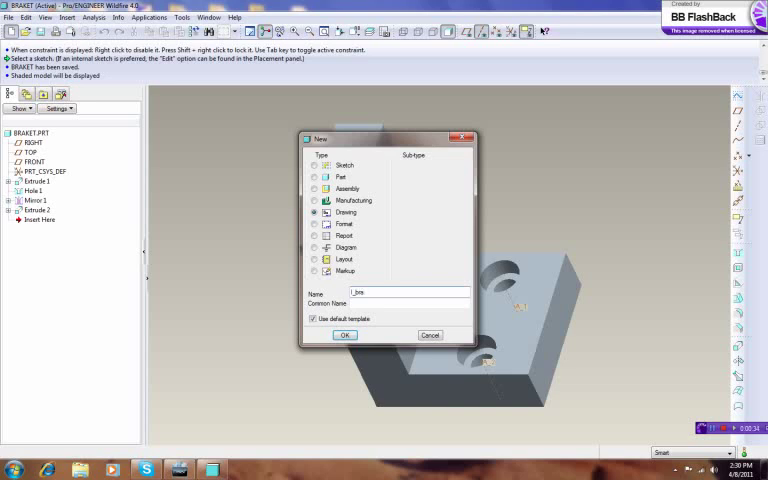
text(racket_2d)
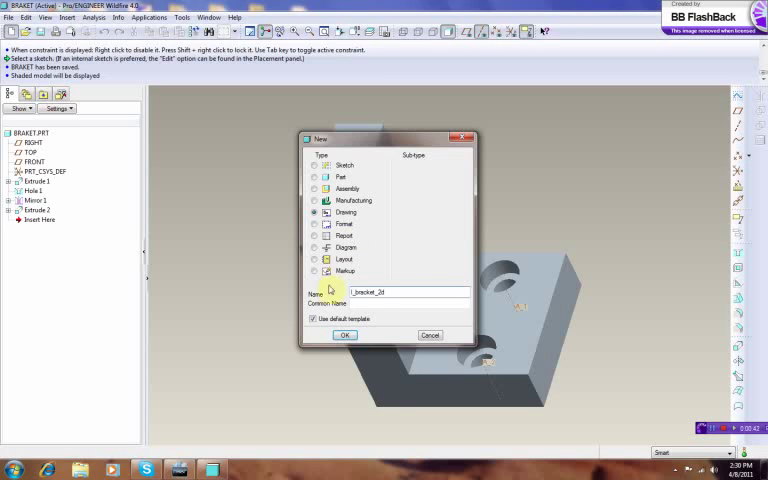
click(344, 336)
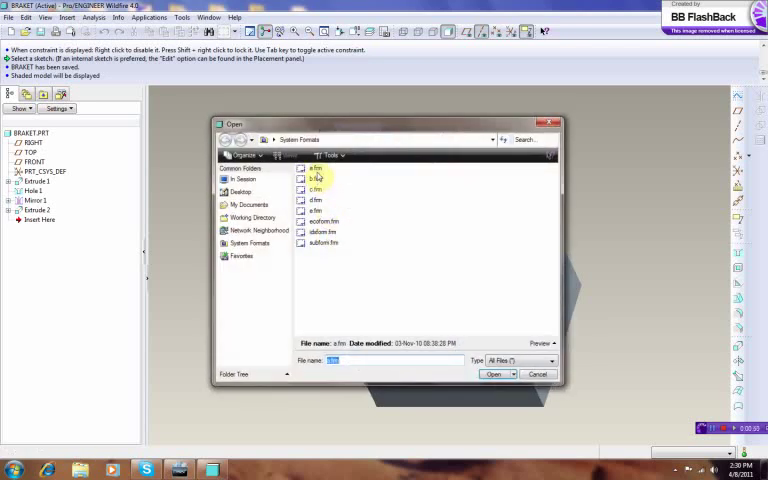
click(492, 374)
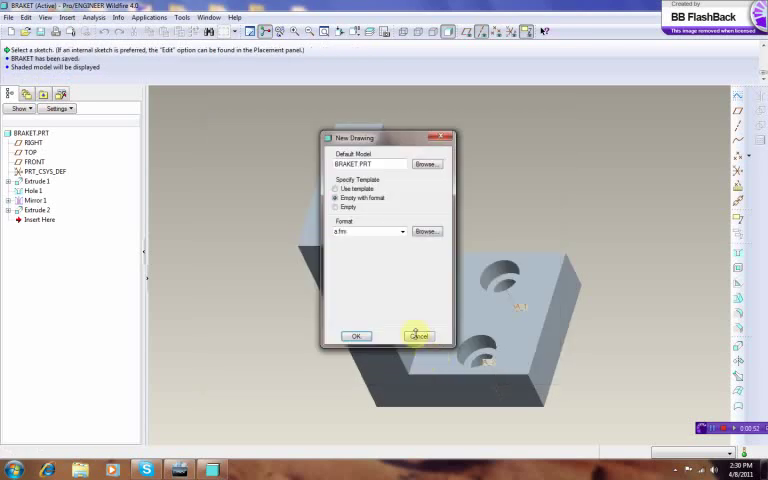
click(356, 336)
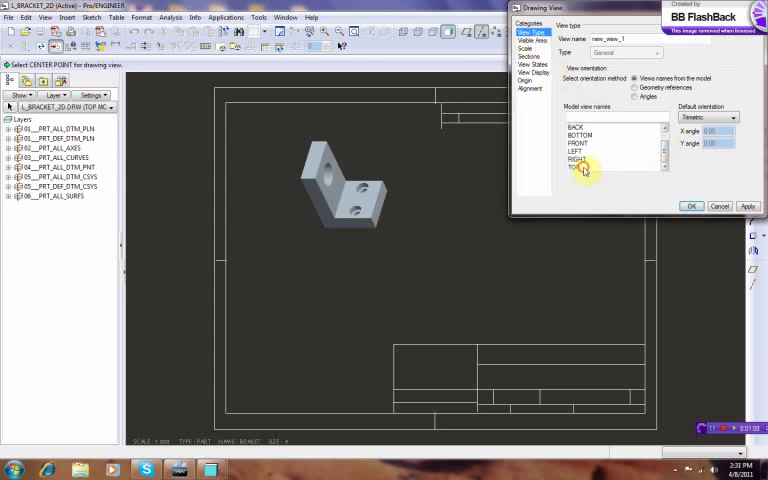
Orient the general view as TOP with Hidden display style and no tangent edges, checking its scale
click(572, 168)
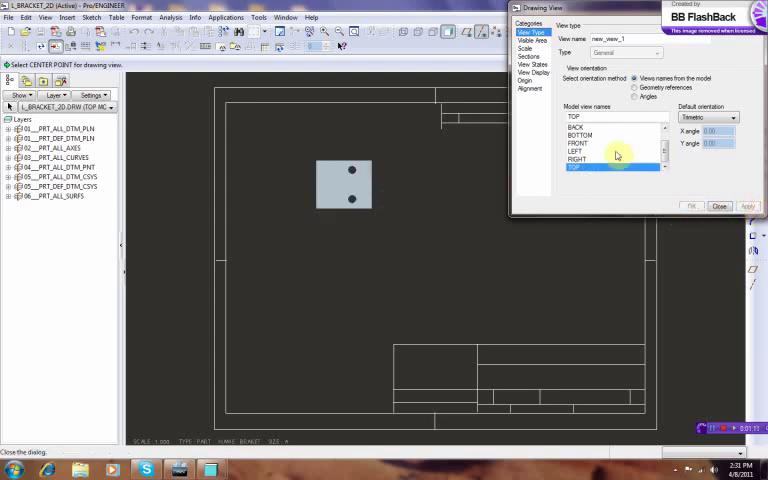
click(532, 72)
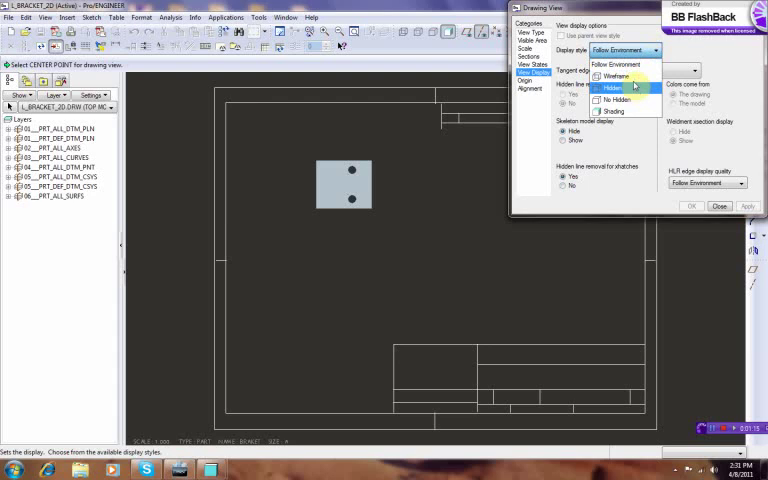
click(612, 88)
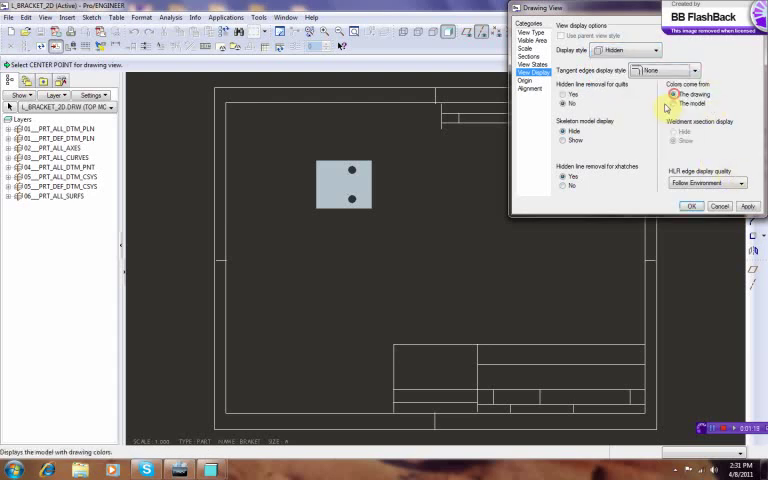
click(748, 208)
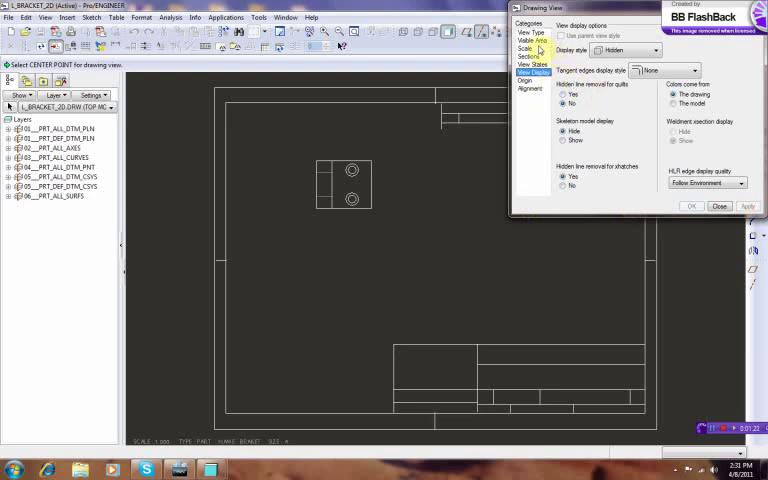
click(524, 48)
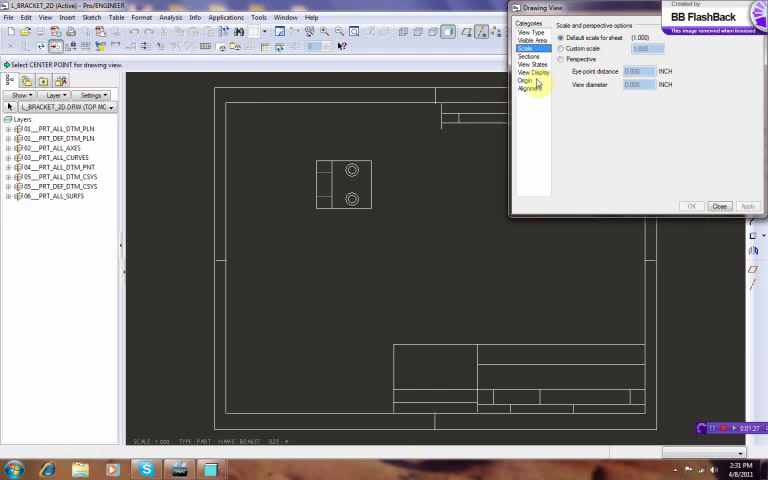
click(532, 72)
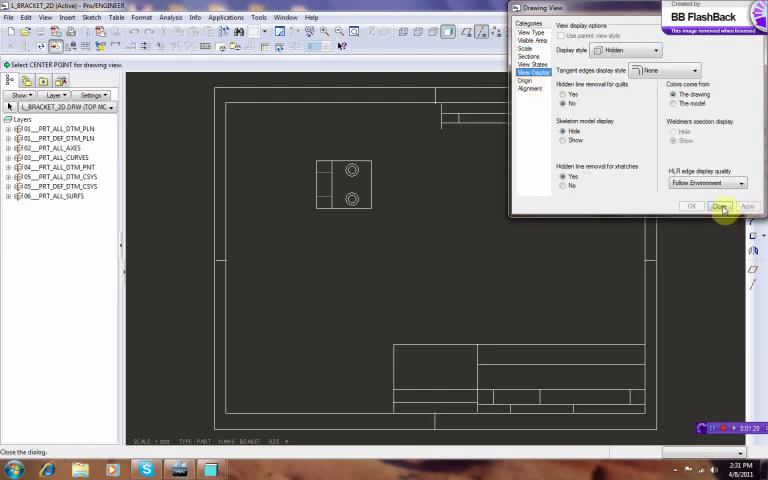
click(720, 208)
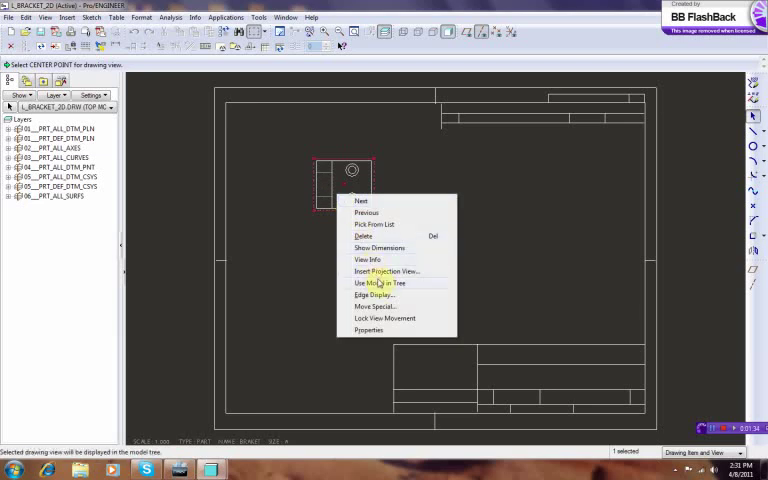
mouse_move(384, 318)
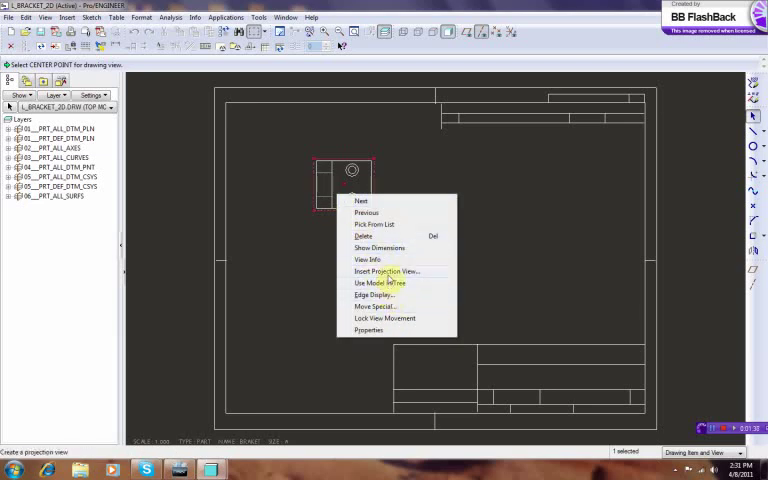
Project a front view below the top view and a right view beside the front view
click(388, 272)
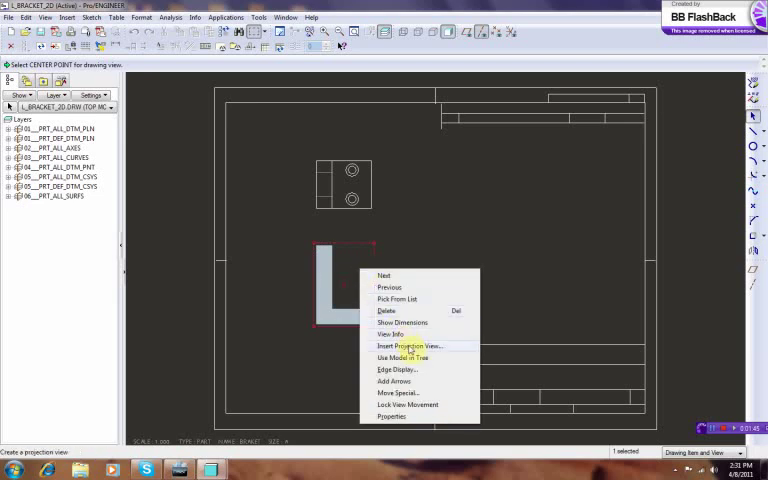
click(408, 344)
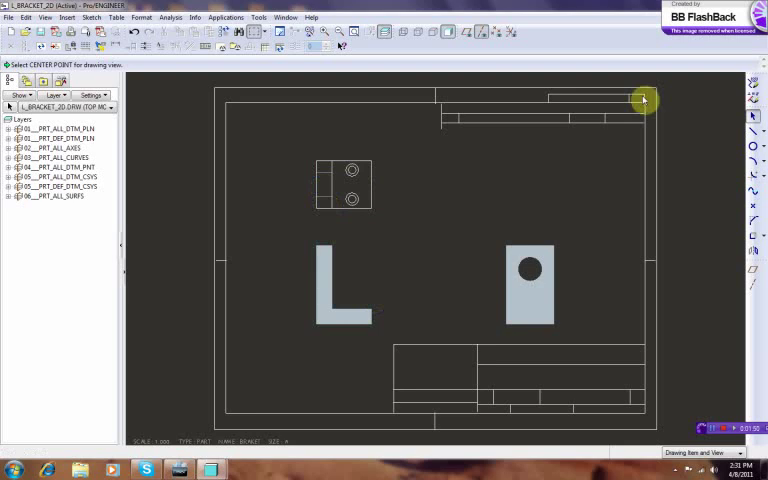
click(332, 284)
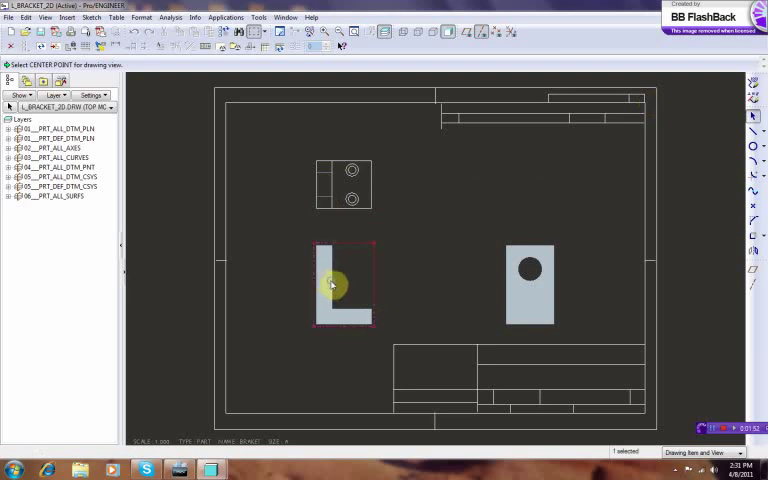
Set the front view's display style to Hidden so hidden edges show dashed
right_click(336, 284)
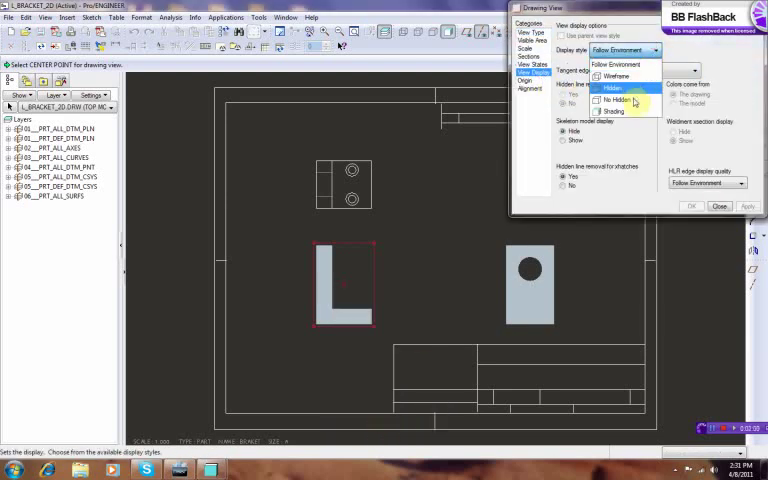
click(612, 88)
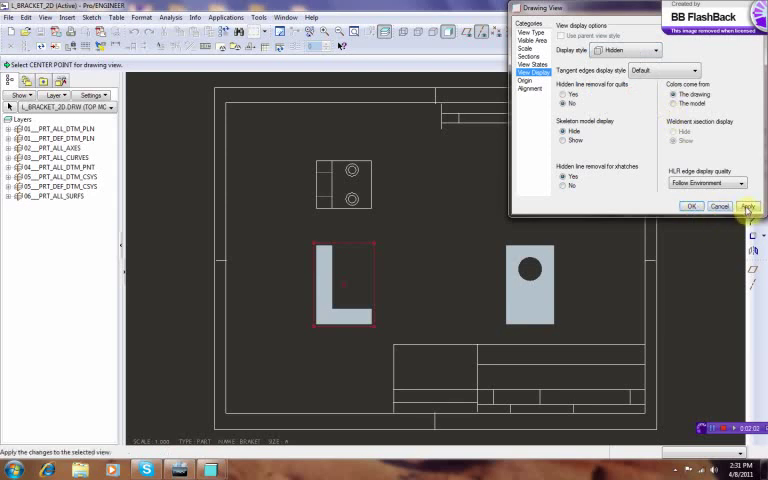
click(748, 208)
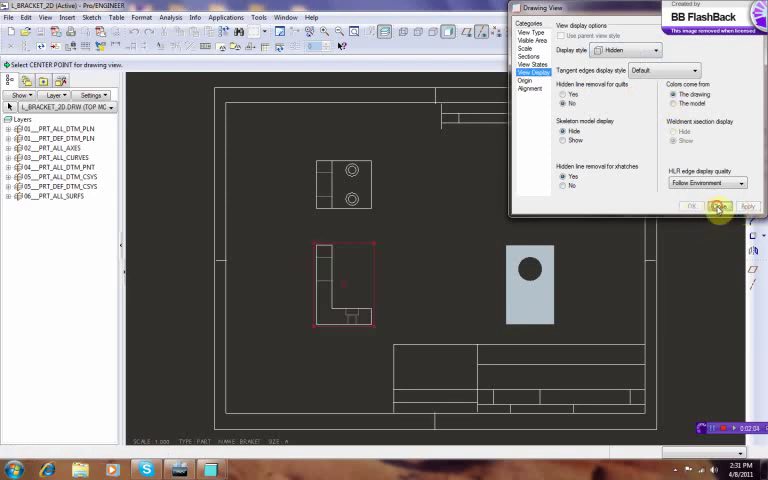
Set the right view's display style to Hidden to match the other views
right_click(530, 270)
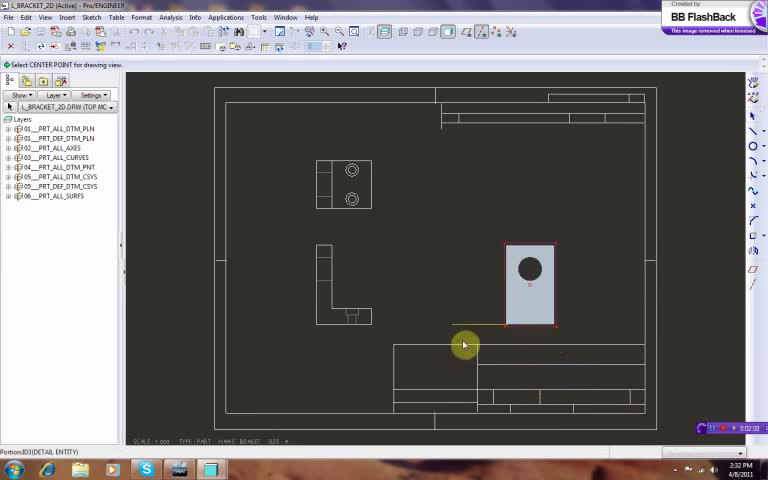
click(464, 344)
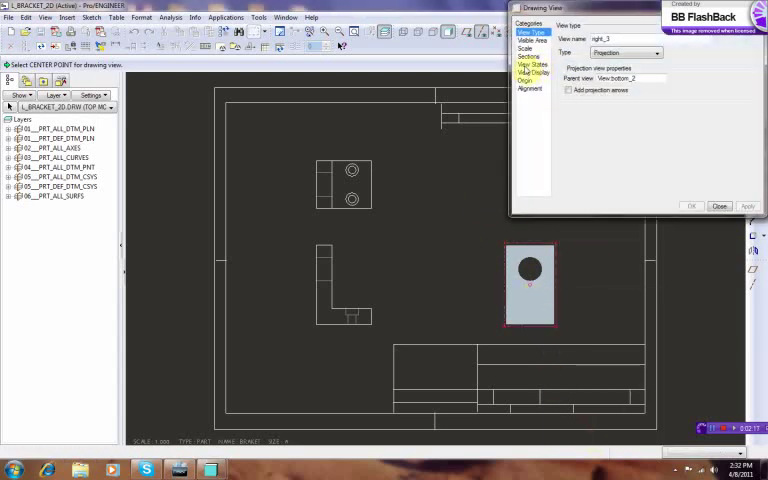
click(534, 72)
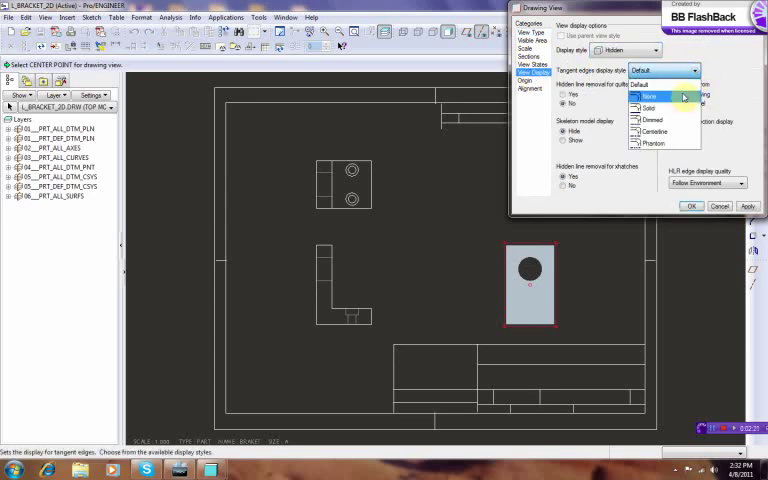
click(650, 96)
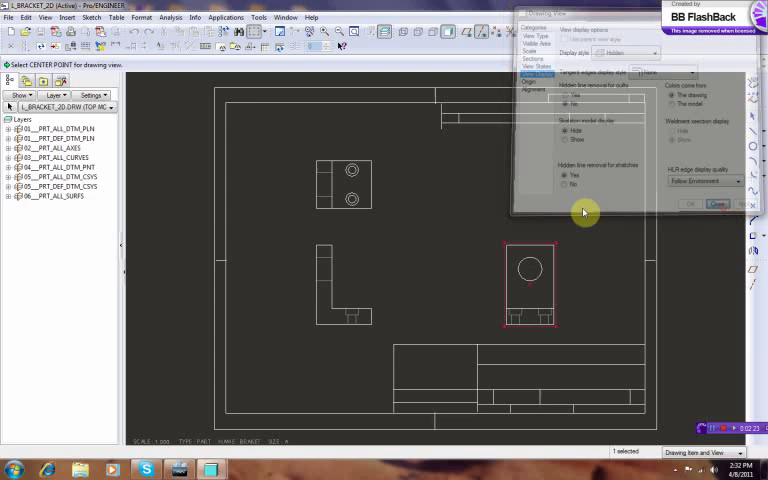
click(716, 204)
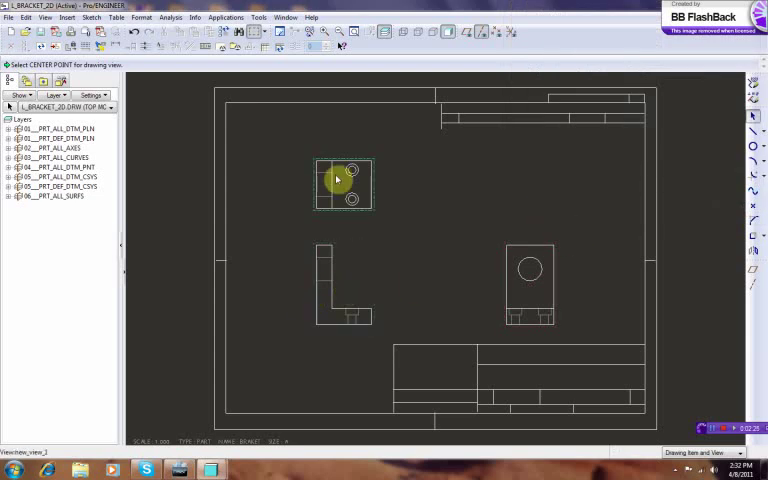
Turn off Lock View Movement and drag the views higher on the sheet
right_click(340, 180)
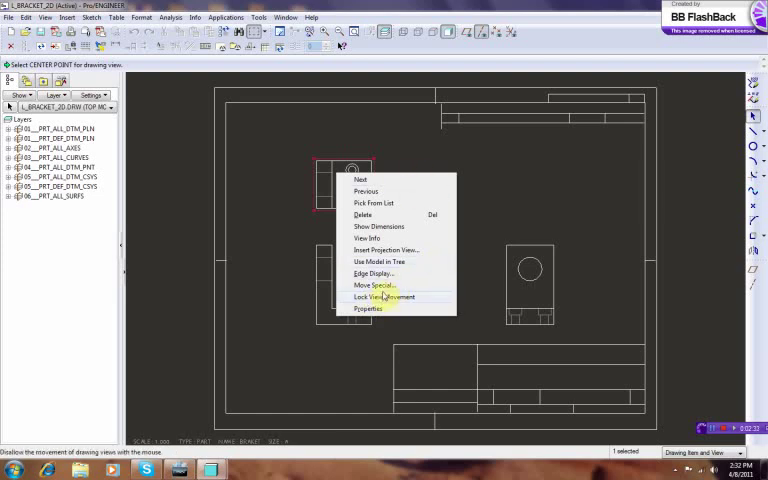
click(386, 296)
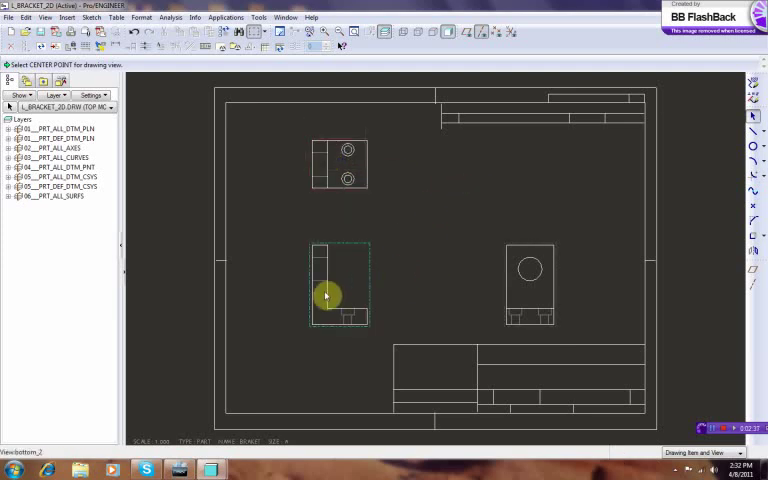
click(340, 284)
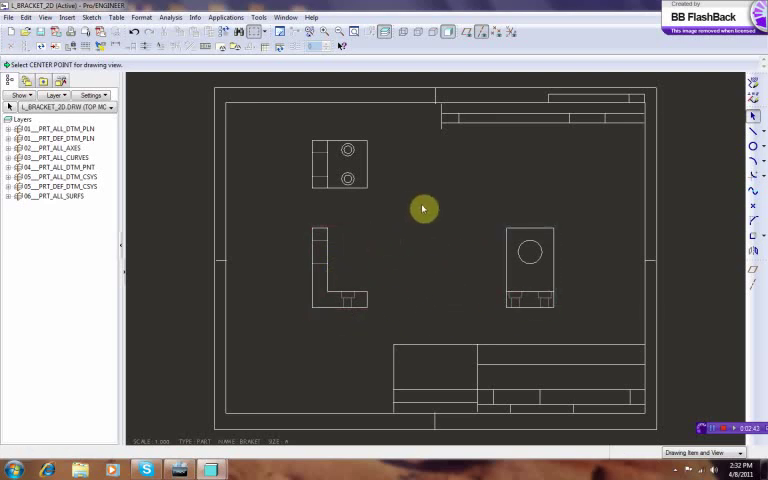
mouse_move(208, 132)
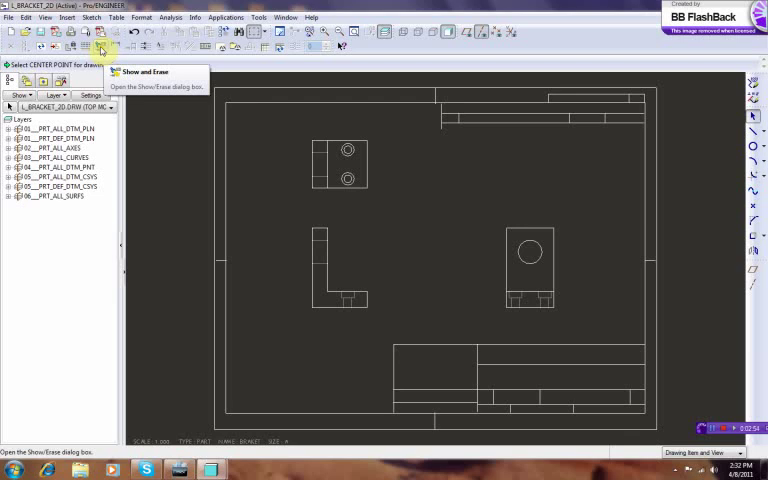
Use Show and Erase to show all model dimensions on the views, confirming with Yes
click(100, 48)
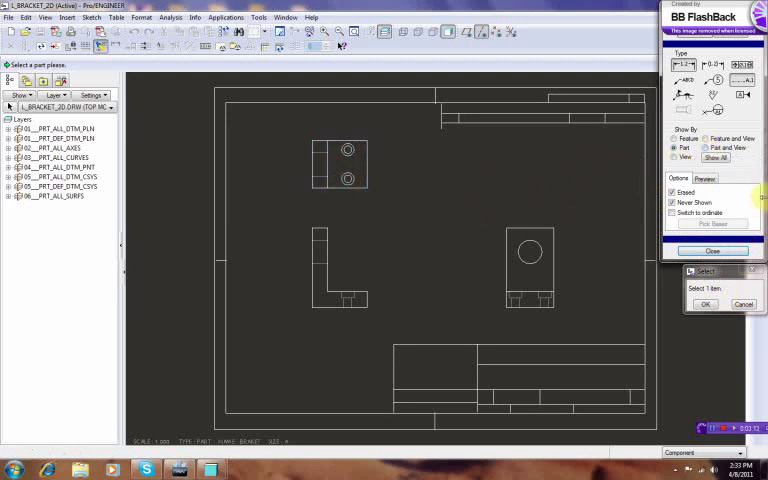
click(714, 156)
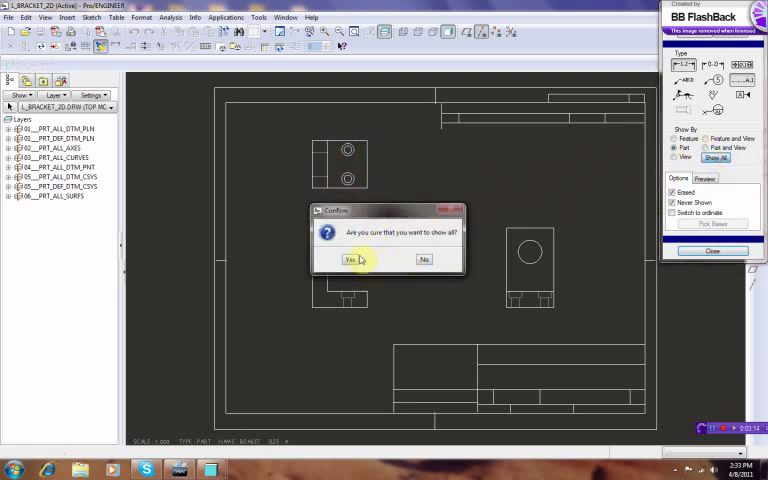
mouse_move(400, 268)
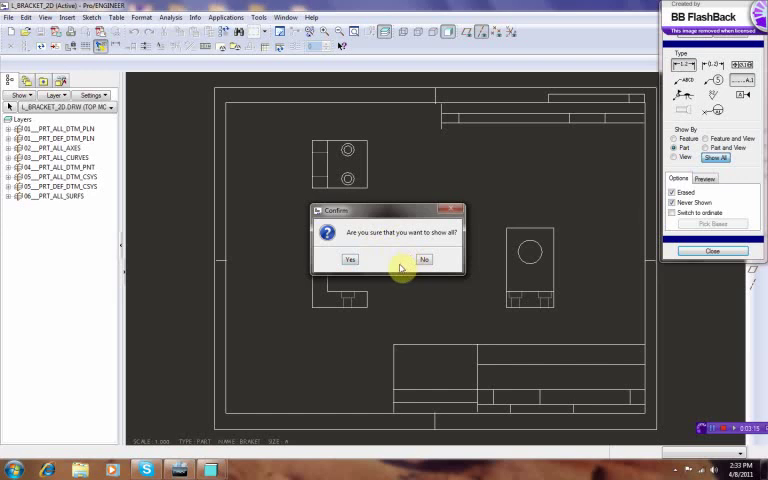
click(348, 260)
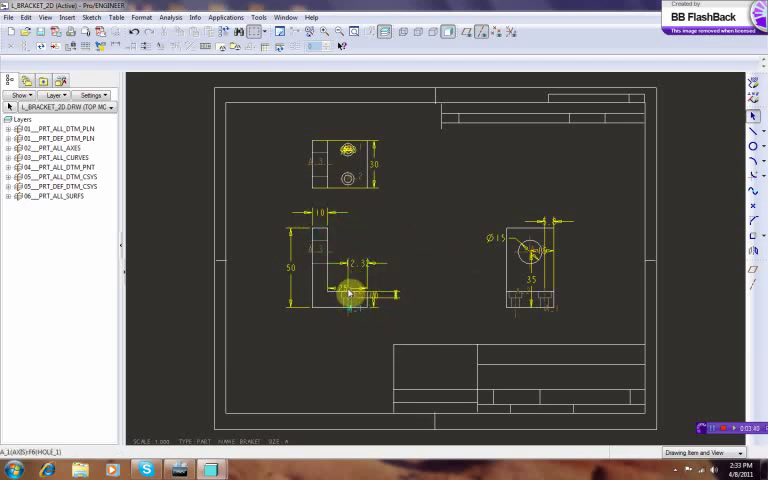
Move or erase overlapping dimensions around the front and right views for clean placement
click(350, 296)
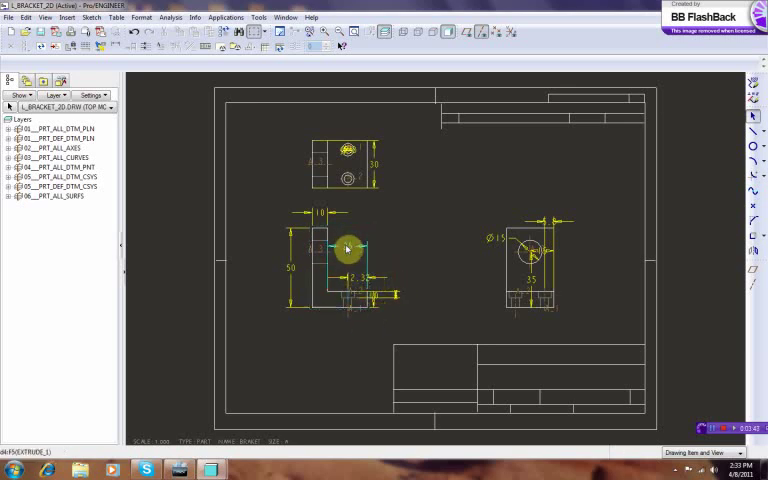
right_click(348, 248)
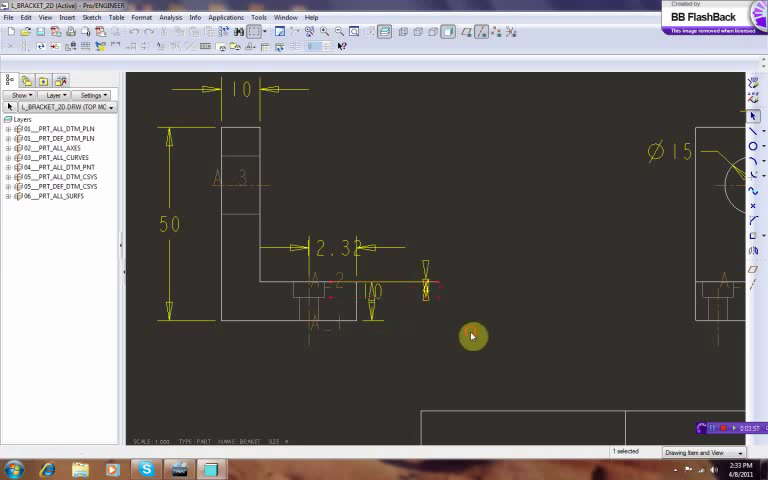
right_click(424, 300)
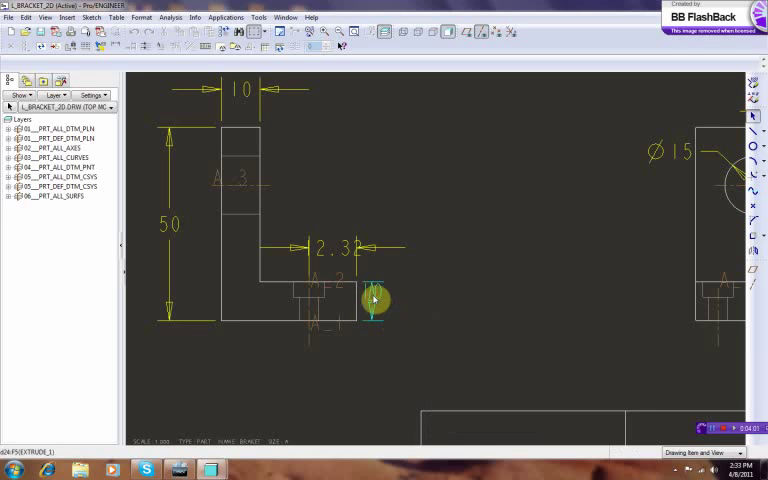
right_click(372, 300)
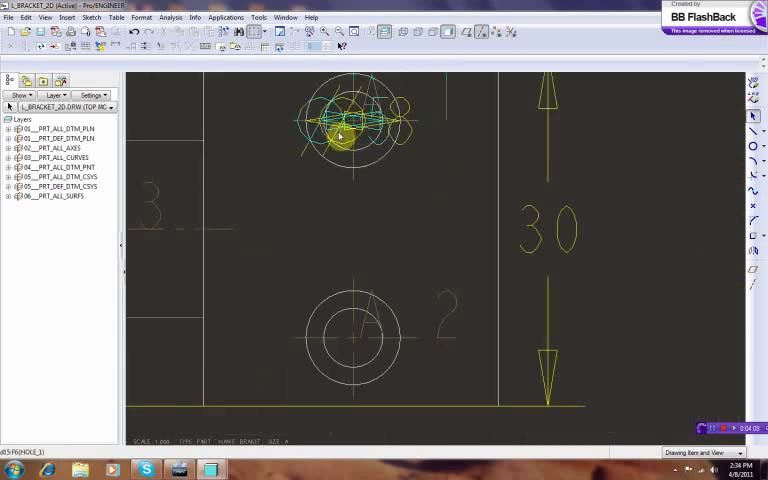
right_click(340, 136)
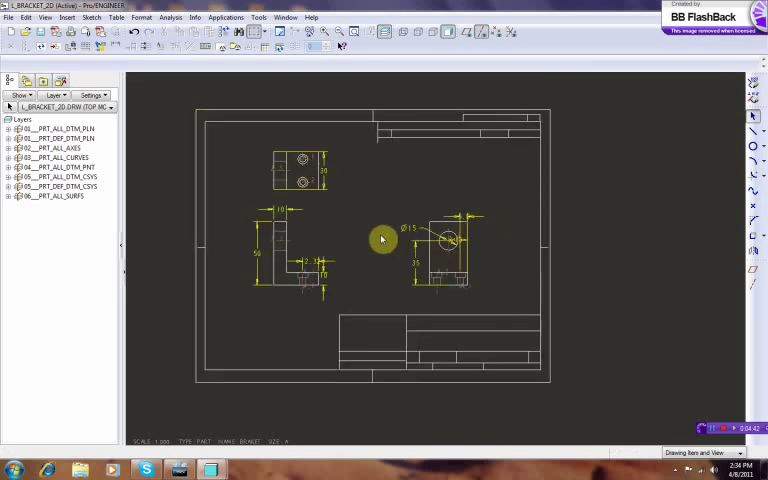
mouse_move(528, 252)
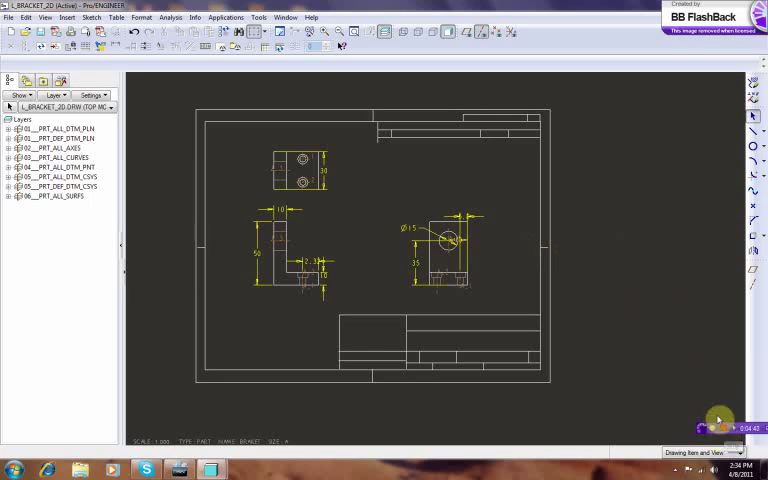
mouse_move(656, 288)
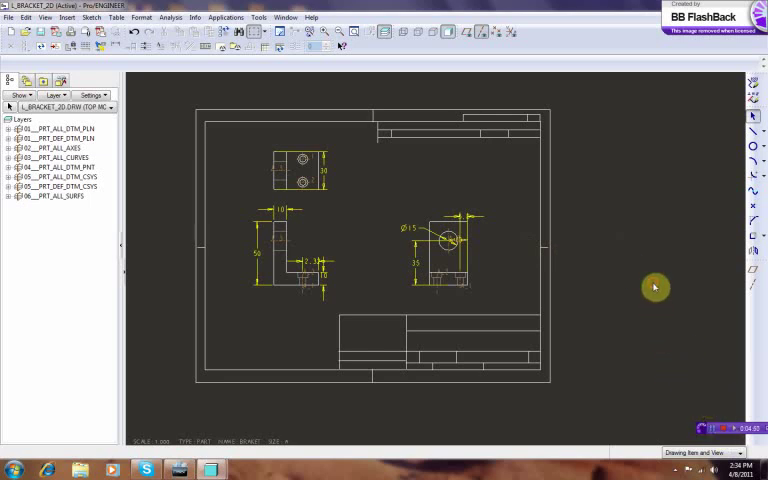